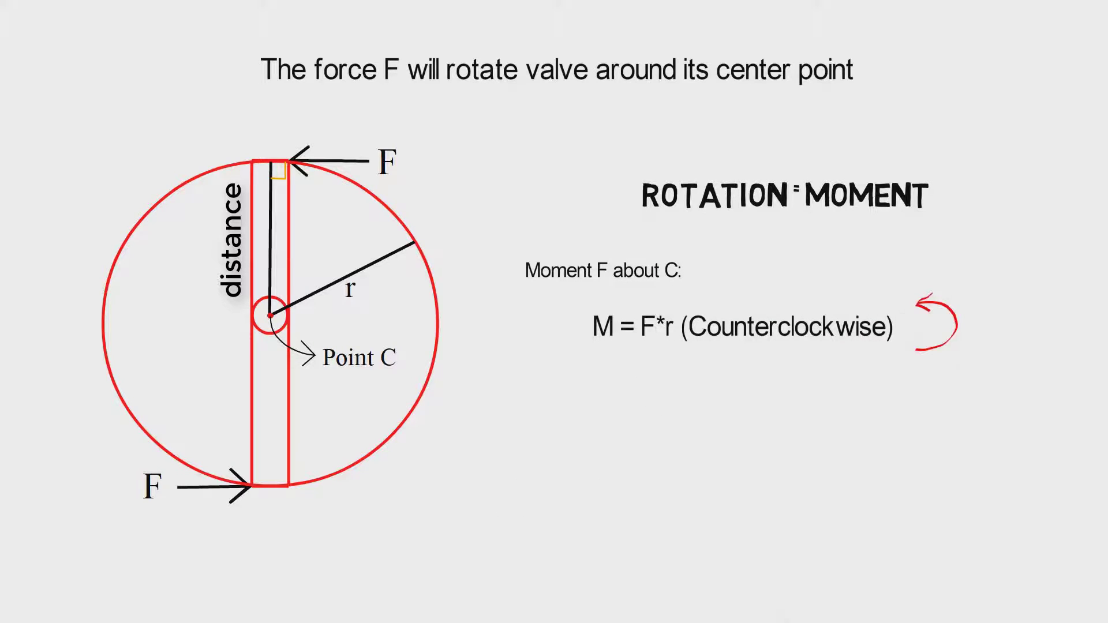
pyautogui.write('r: perpendicular distance to the force')
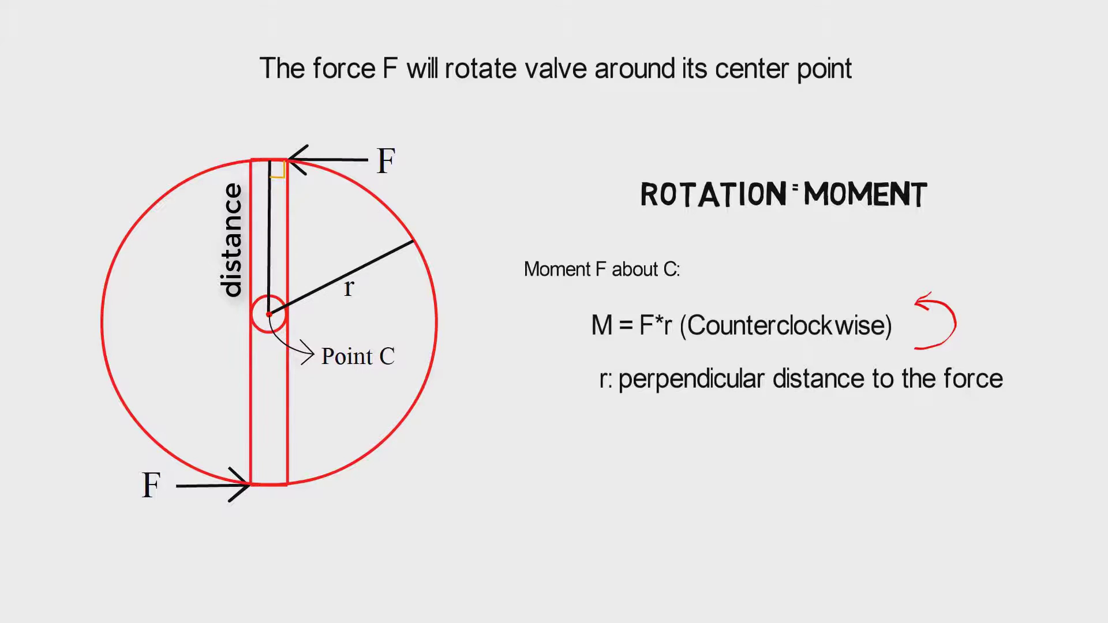
pyautogui.write('F at the bottom also produces')
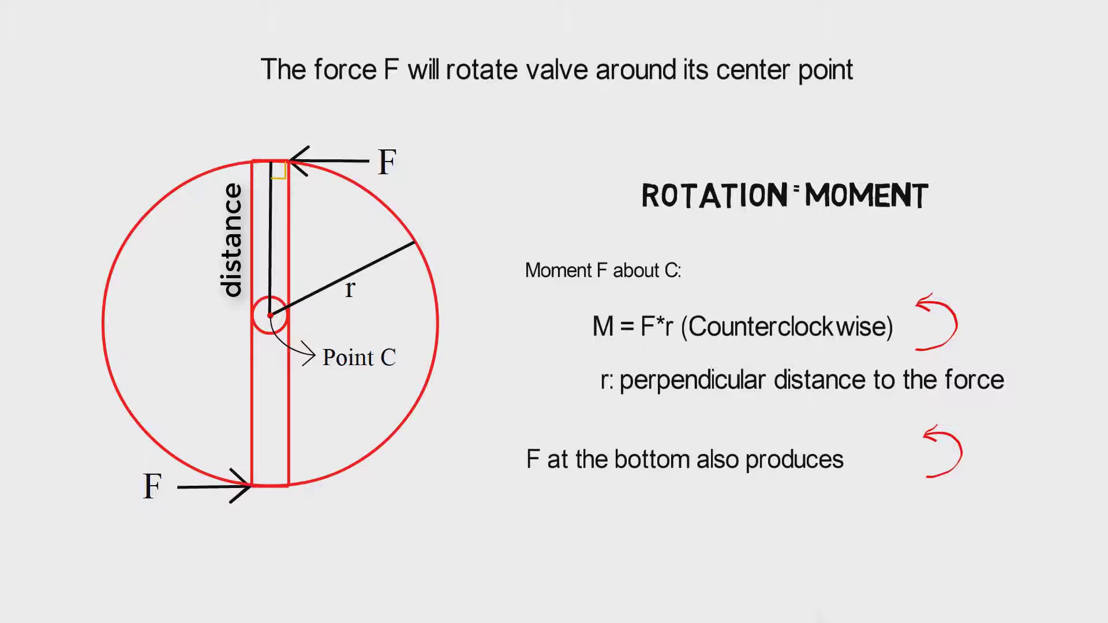
pyautogui.write('M=F*r (moment in')
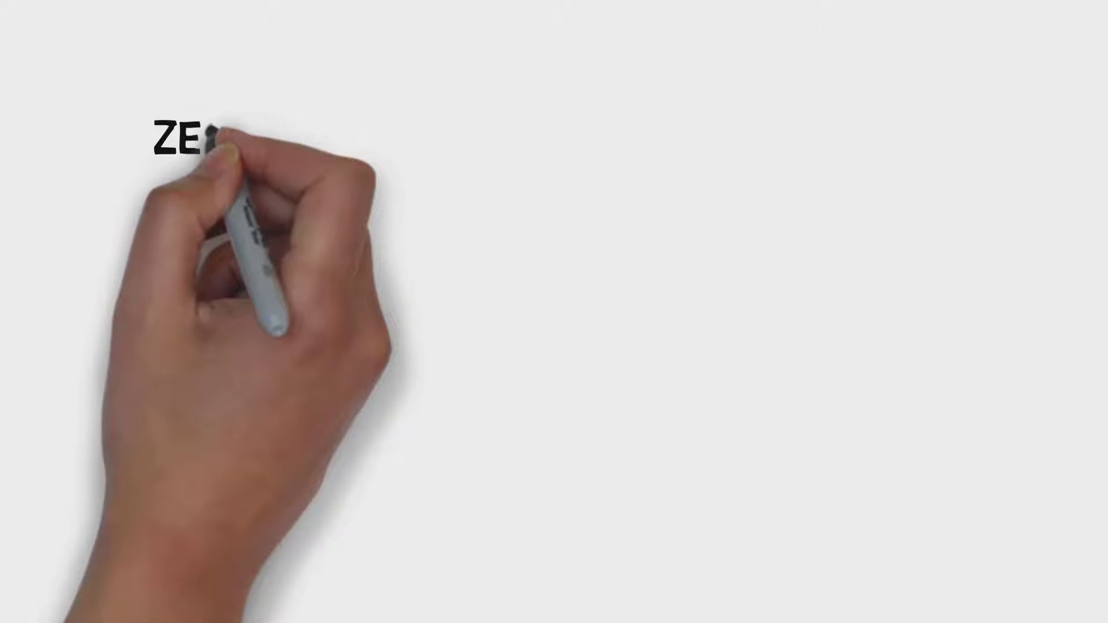
pyautogui.write('ZERO TOTAL MOMENT AT AN')
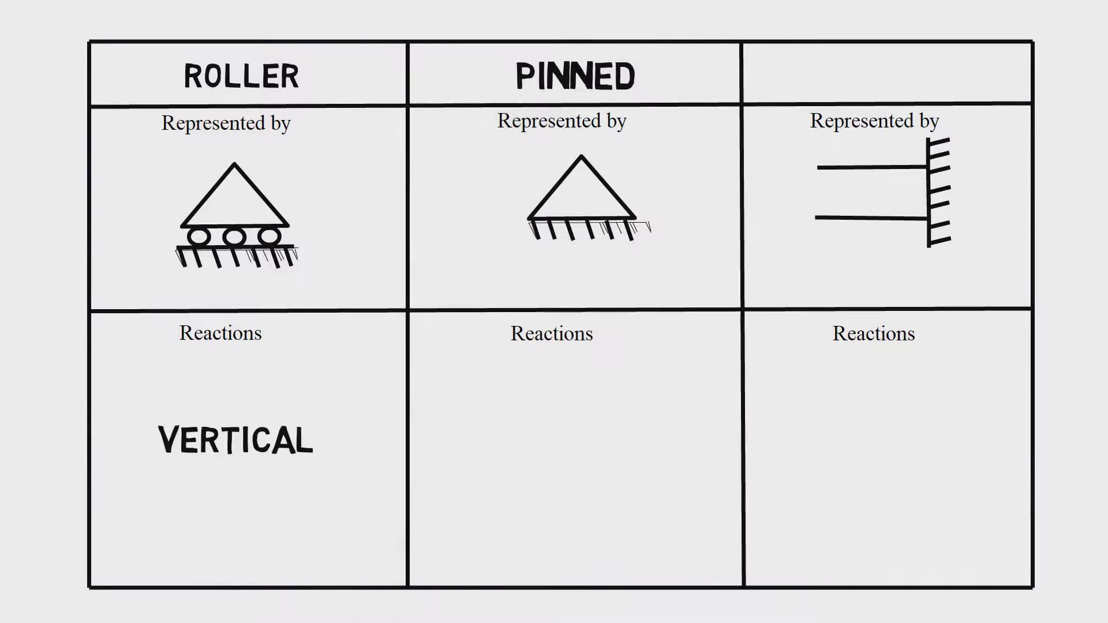
pyautogui.write('VERTICAL')
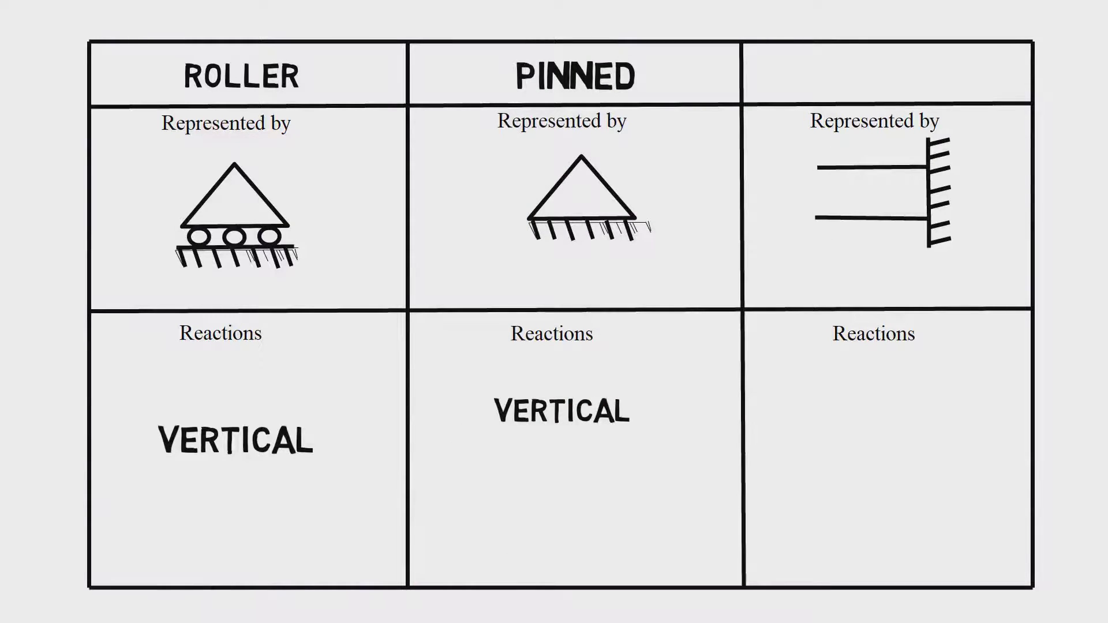